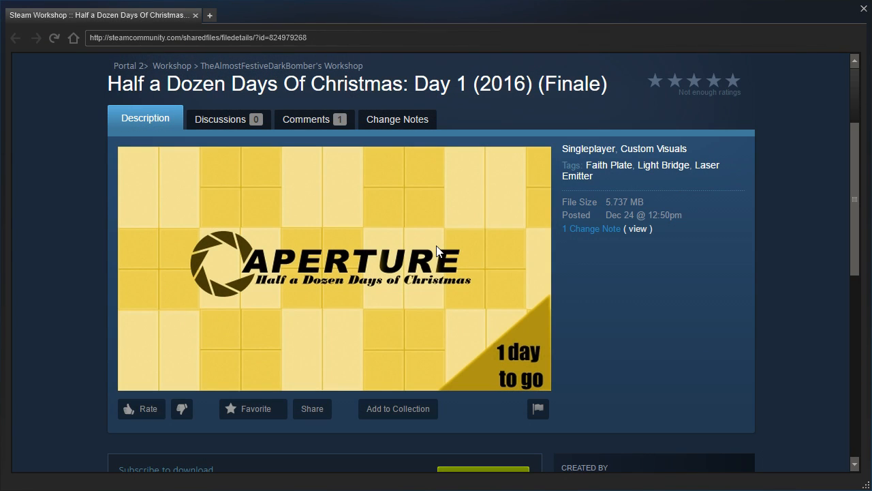
mouse_move(193, 234)
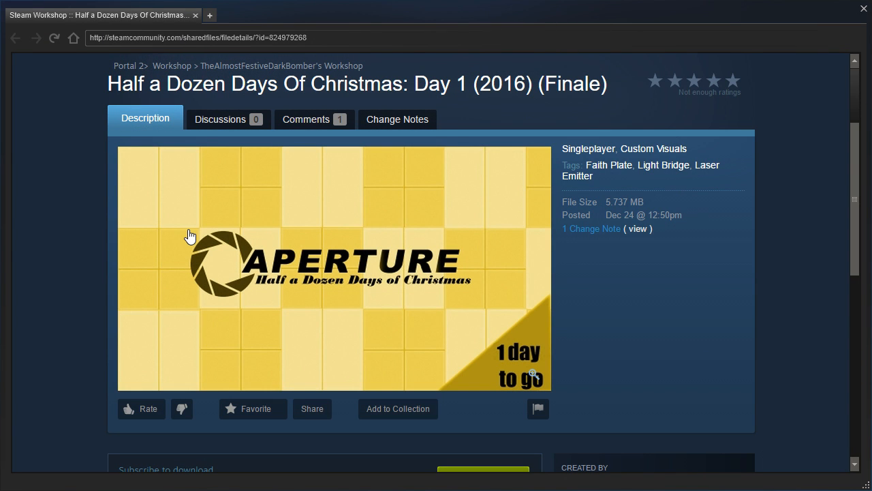
Scroll the Workshop page down to the map description and the author's comment
scroll("down", 3)
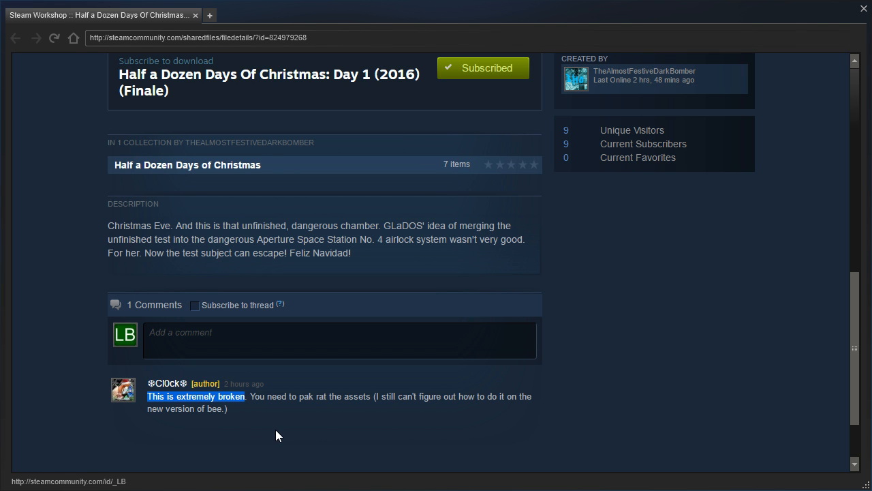
mouse_move(286, 436)
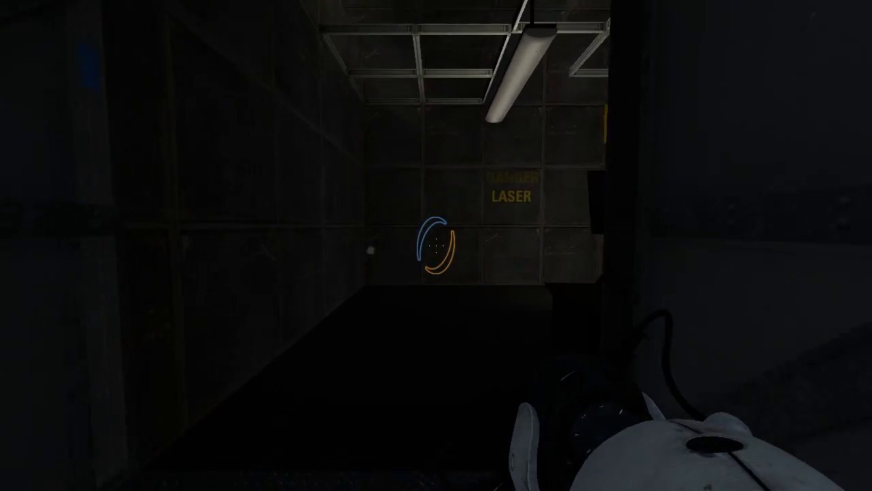
Walk the dark entry corridor and rooms out onto the chamber's metal catwalks
left_click(437, 245)
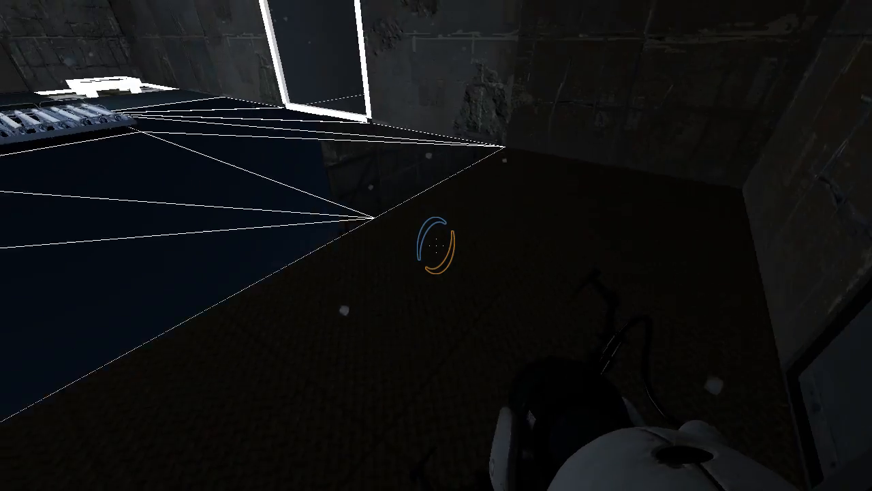
mouse_move(436, 246)
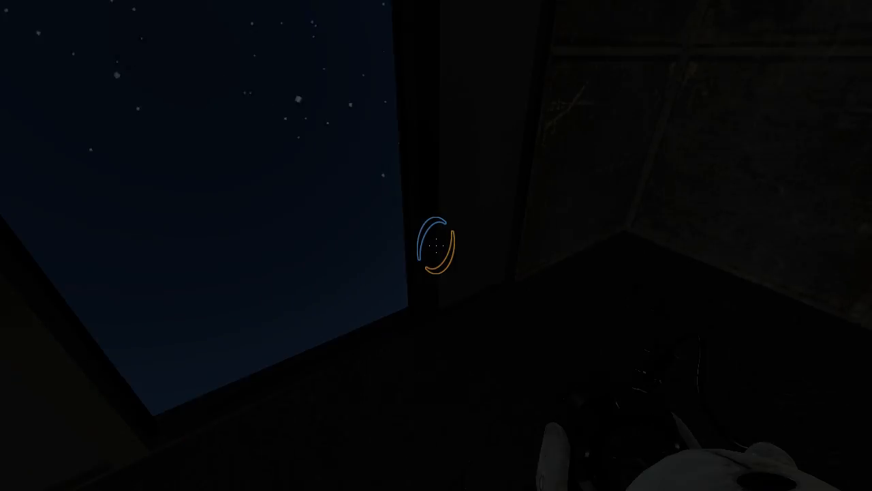
mouse_move(436, 245)
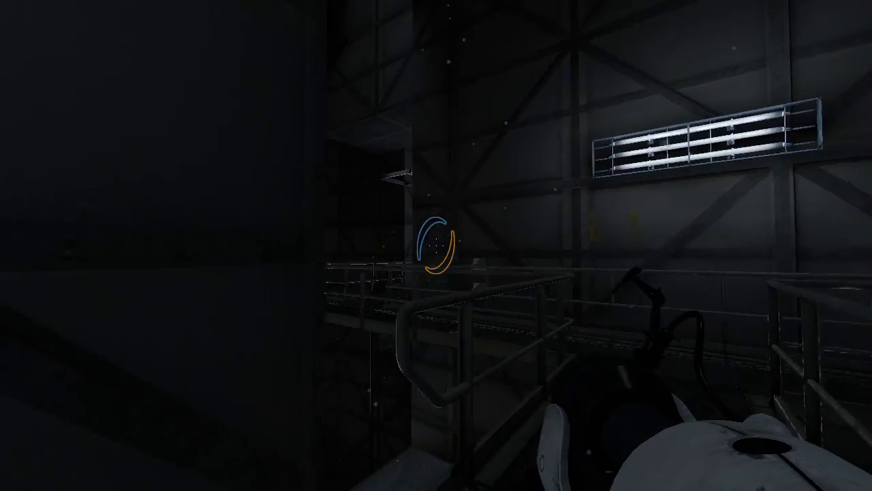
mouse_move(436, 245)
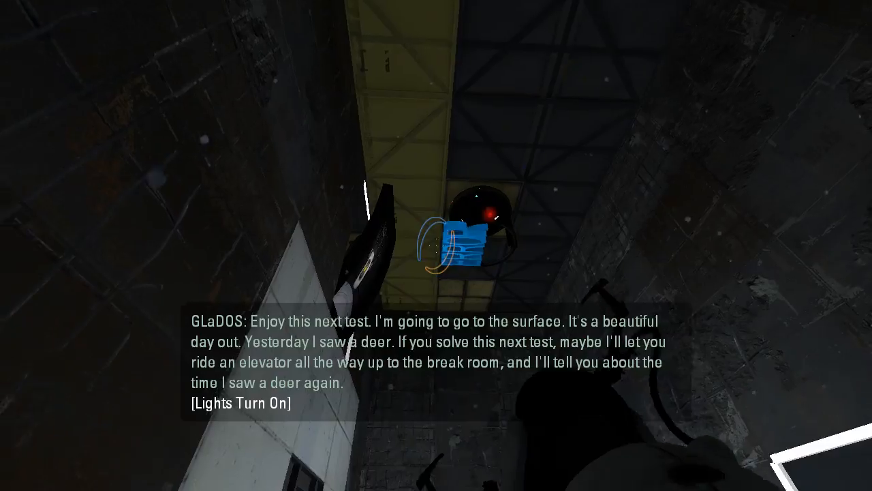
mouse_move(436, 245)
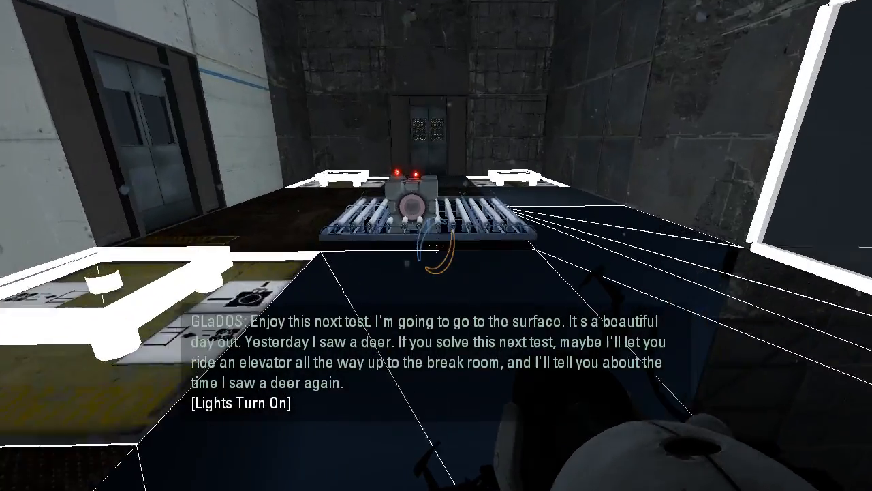
mouse_move(436, 245)
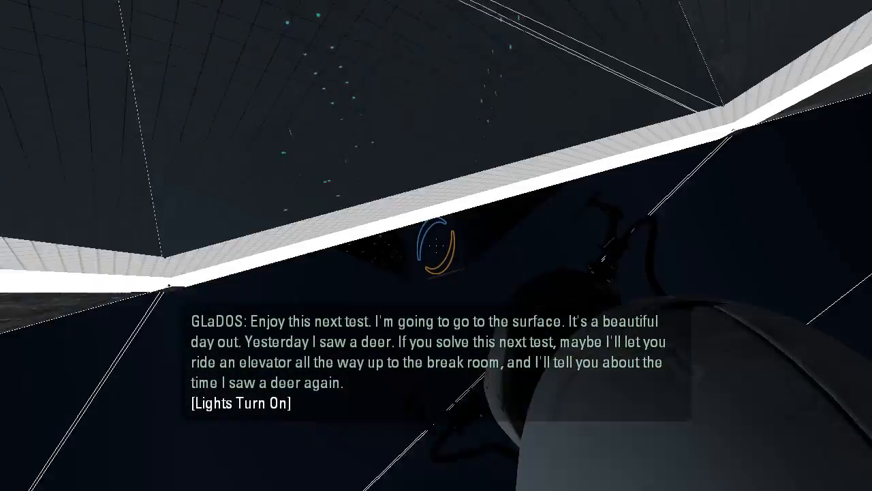
mouse_move(436, 246)
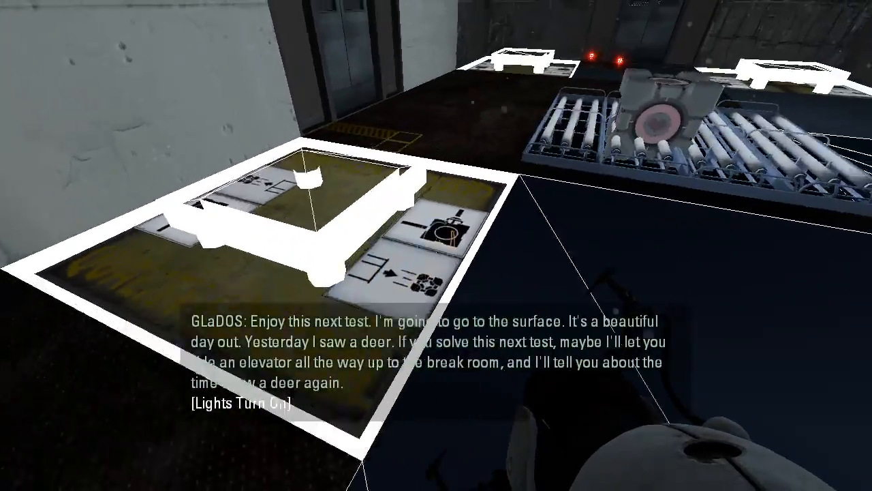
mouse_move(436, 245)
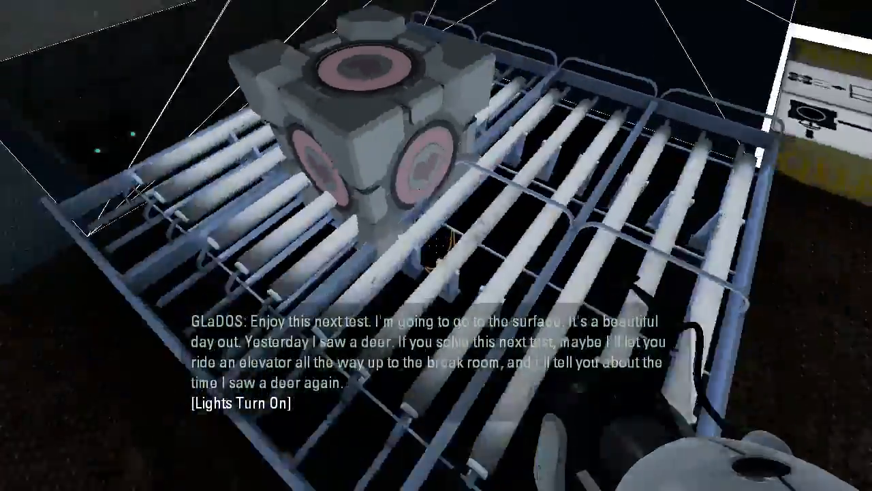
mouse_move(436, 245)
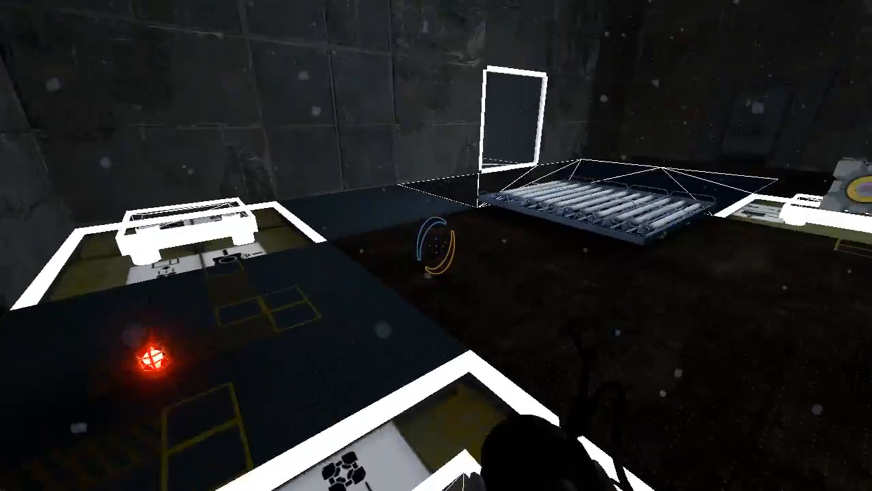
mouse_move(436, 246)
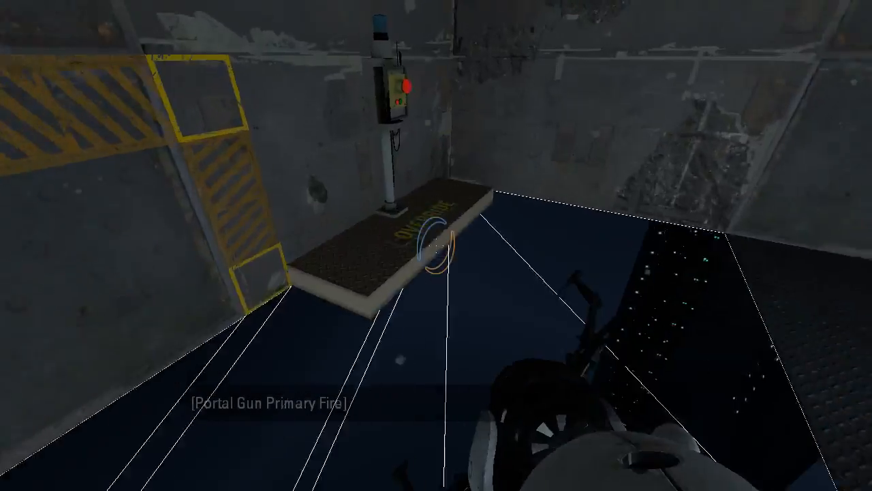
mouse_move(436, 245)
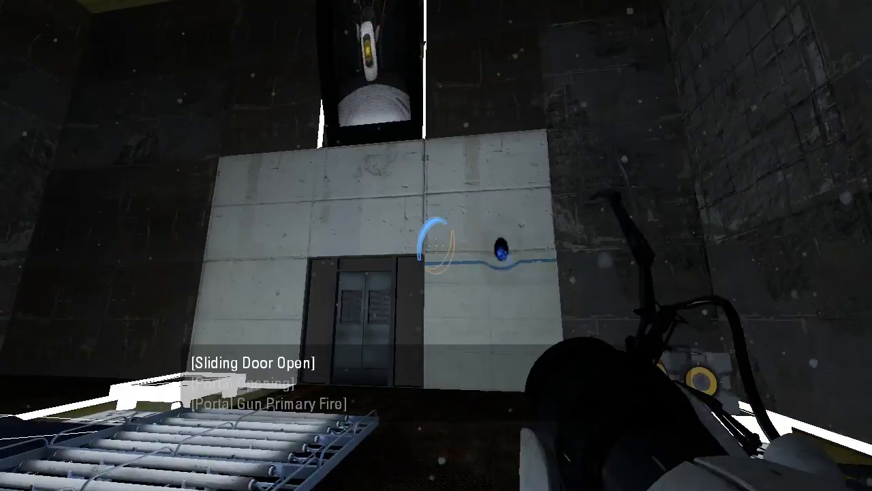
mouse_move(436, 246)
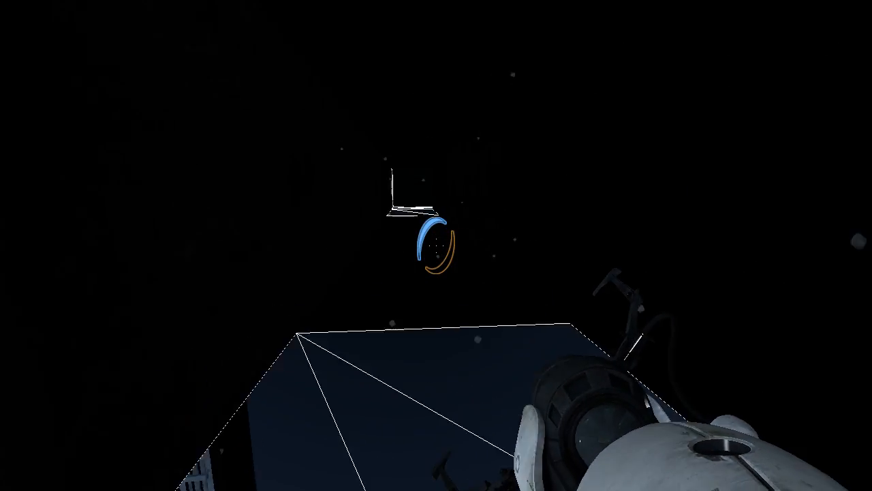
mouse_move(436, 245)
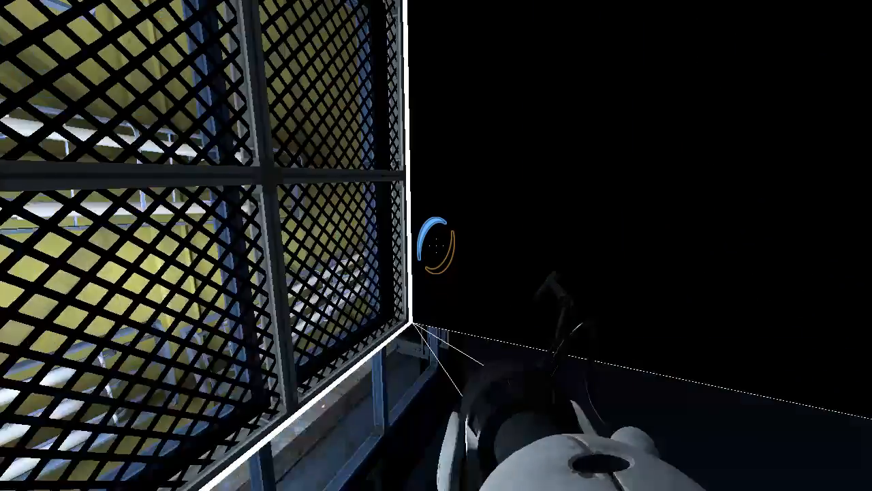
mouse_move(436, 245)
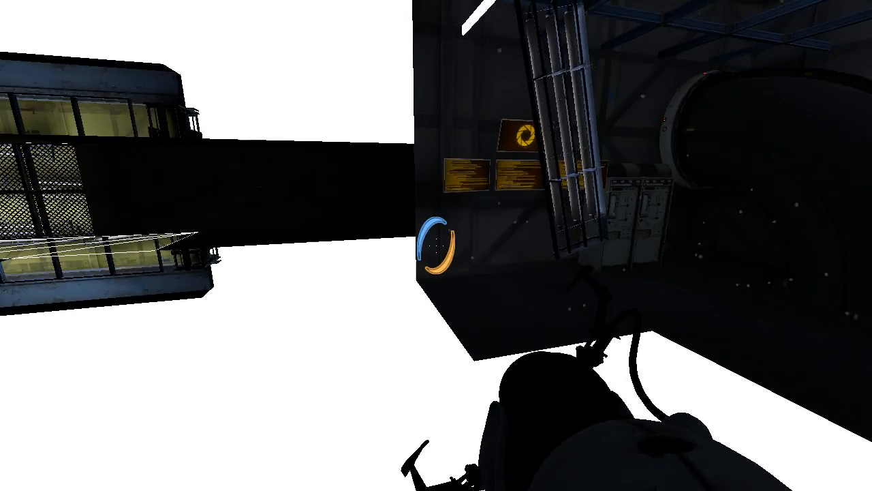
mouse_move(436, 245)
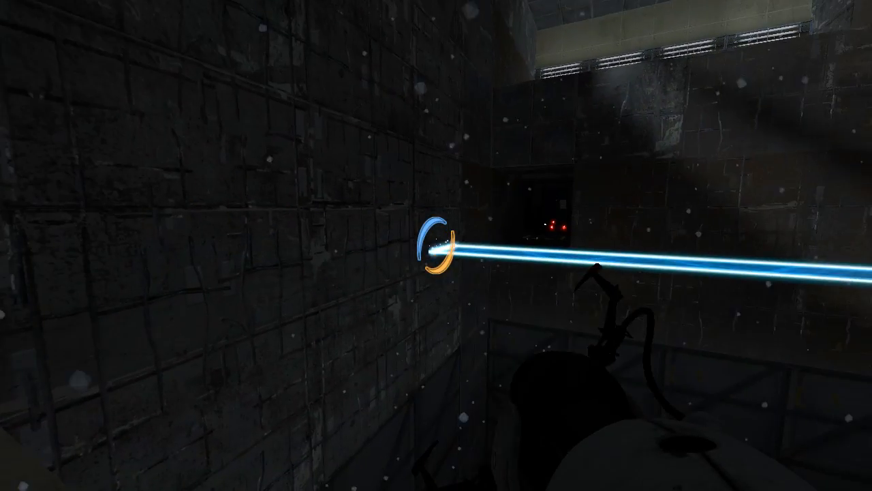
mouse_move(436, 245)
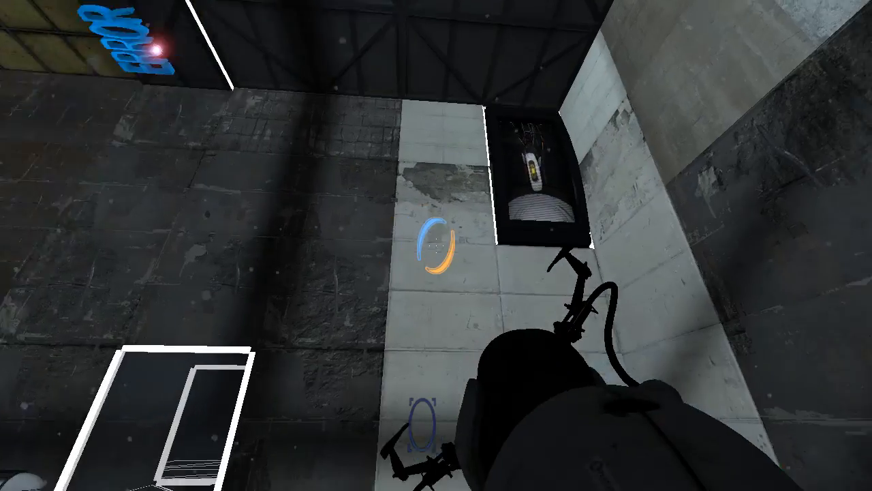
mouse_move(436, 245)
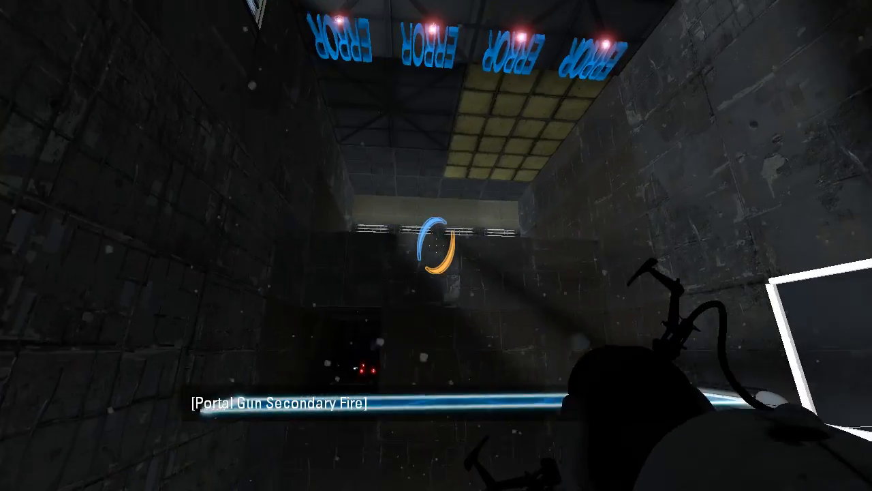
mouse_move(436, 245)
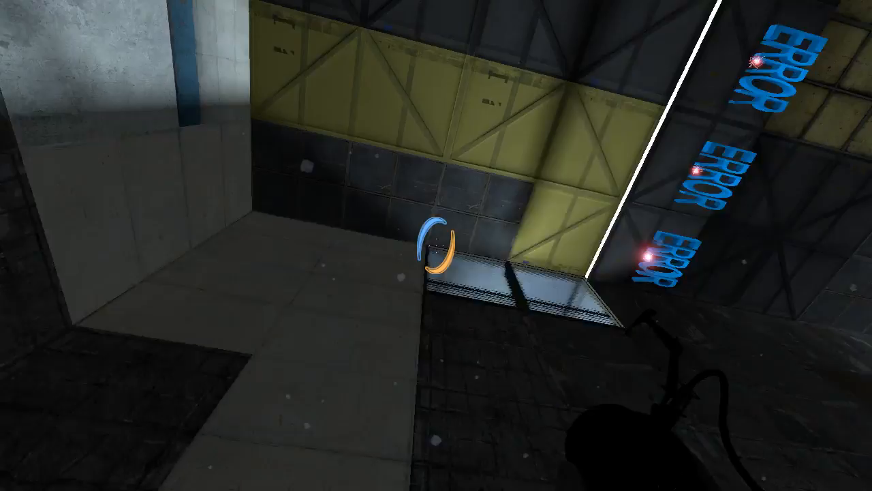
mouse_move(436, 246)
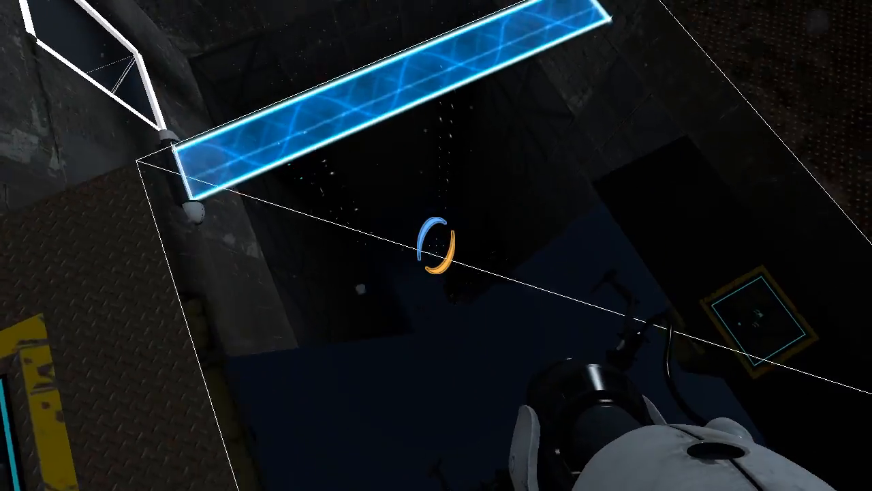
mouse_move(437, 245)
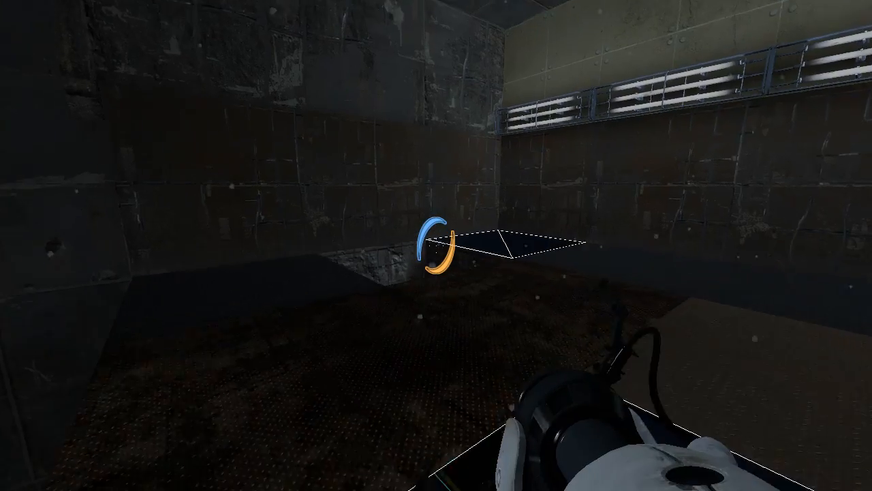
mouse_move(436, 245)
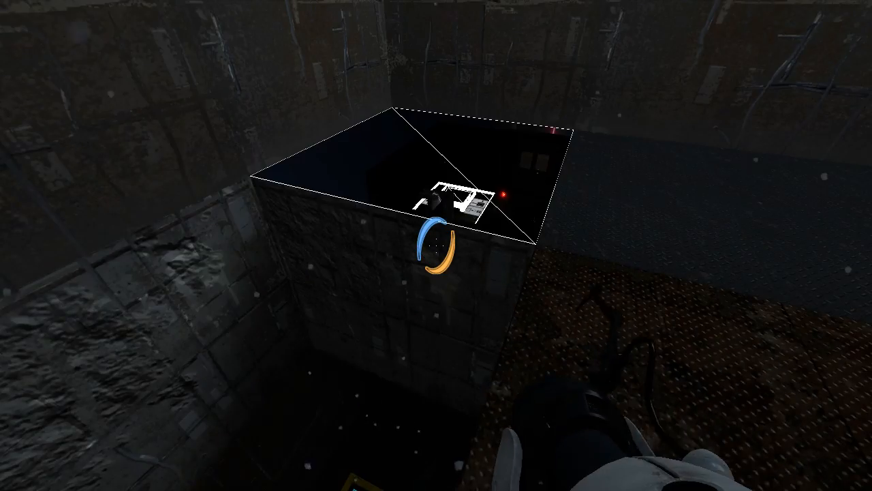
mouse_move(436, 246)
type("im")
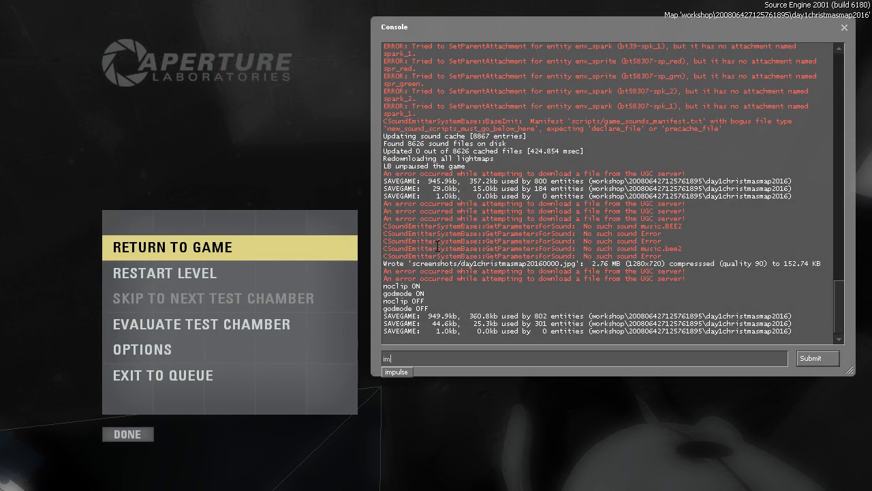
Cross the ERROR-sign area via the light bridge and pause with the developer console open
left_click(172, 247)
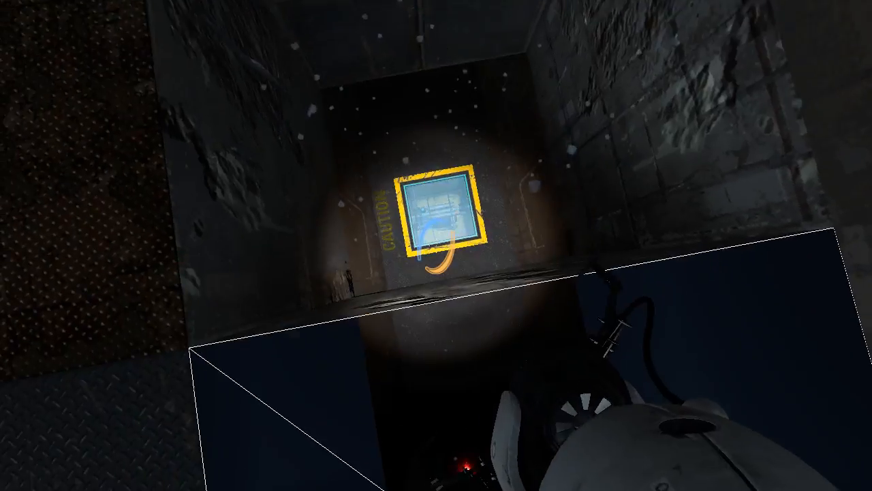
mouse_move(436, 245)
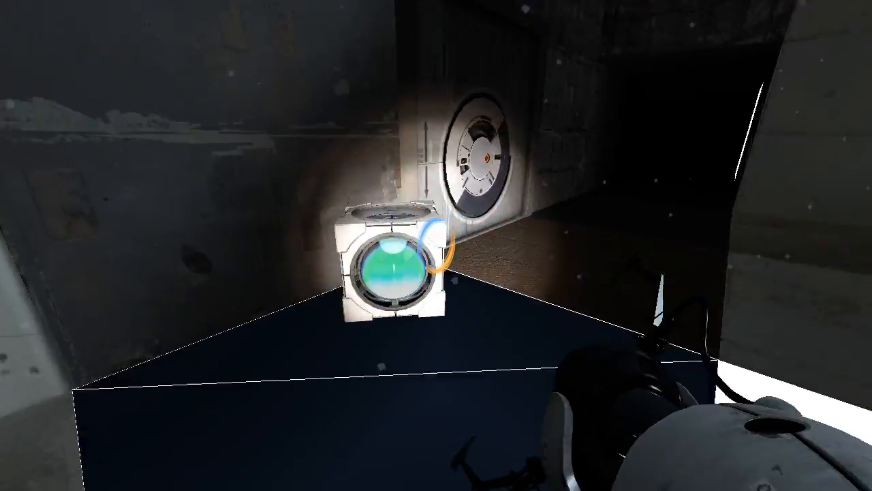
mouse_move(436, 245)
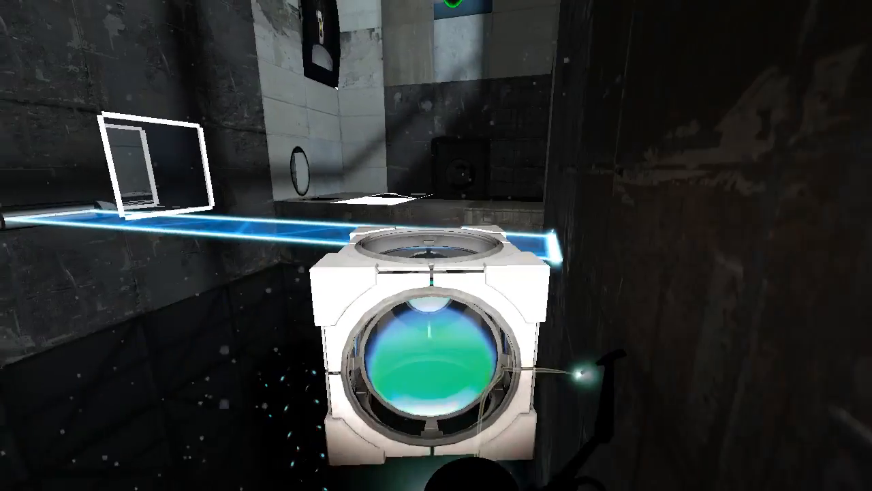
mouse_move(436, 245)
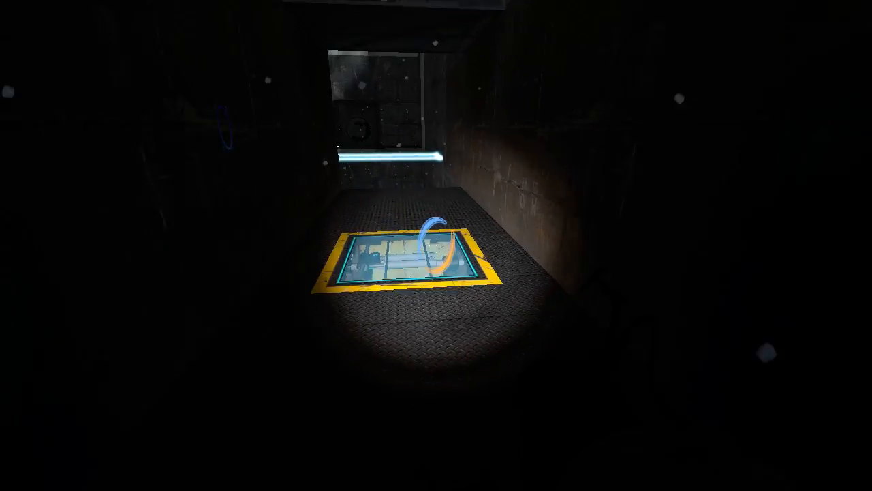
mouse_move(437, 245)
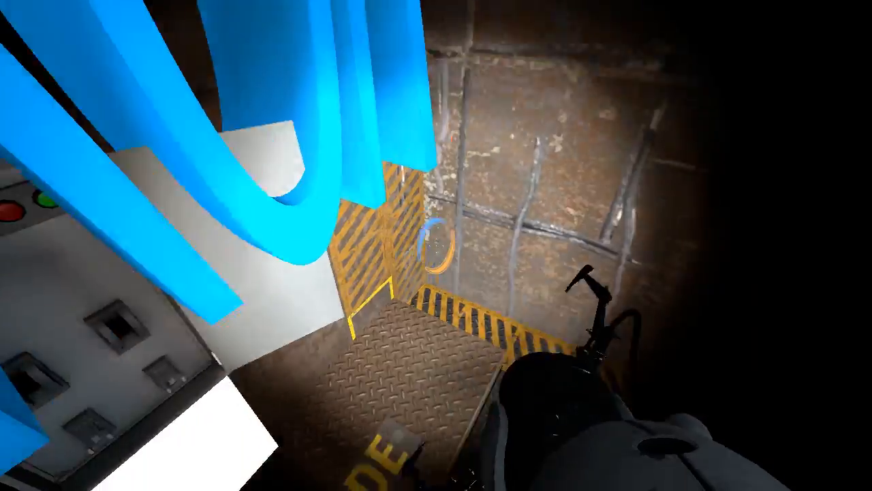
mouse_move(437, 246)
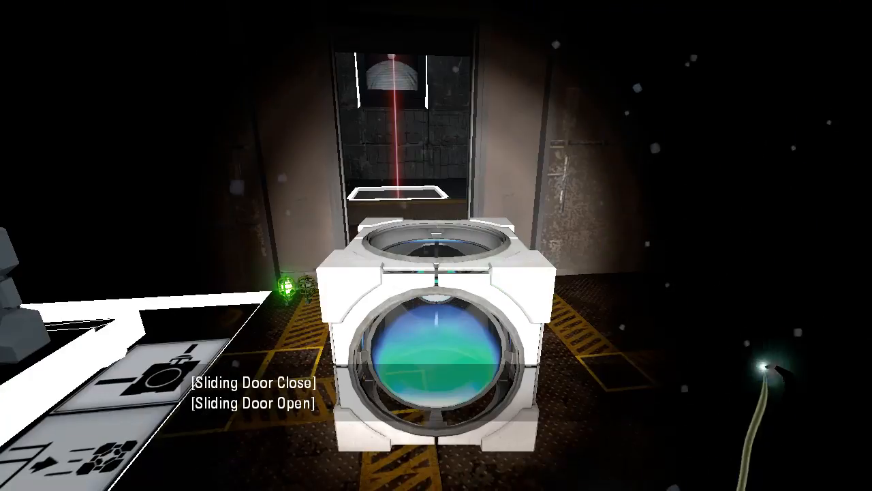
mouse_move(436, 245)
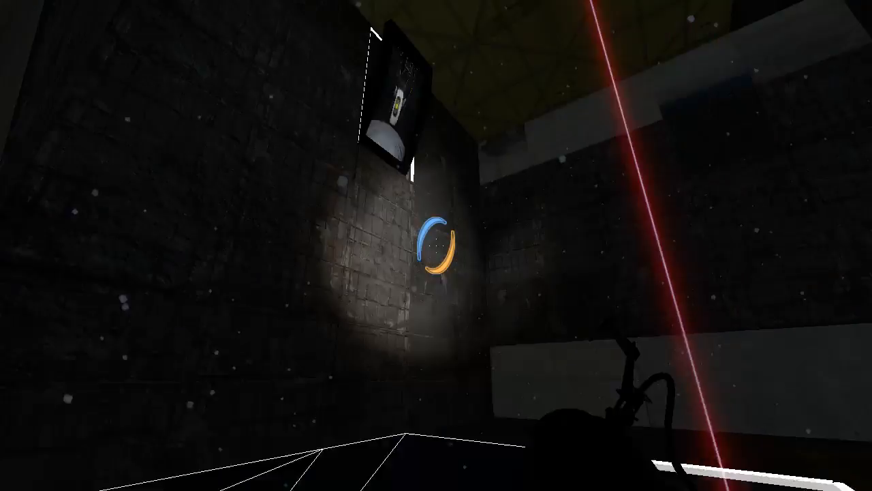
mouse_move(436, 245)
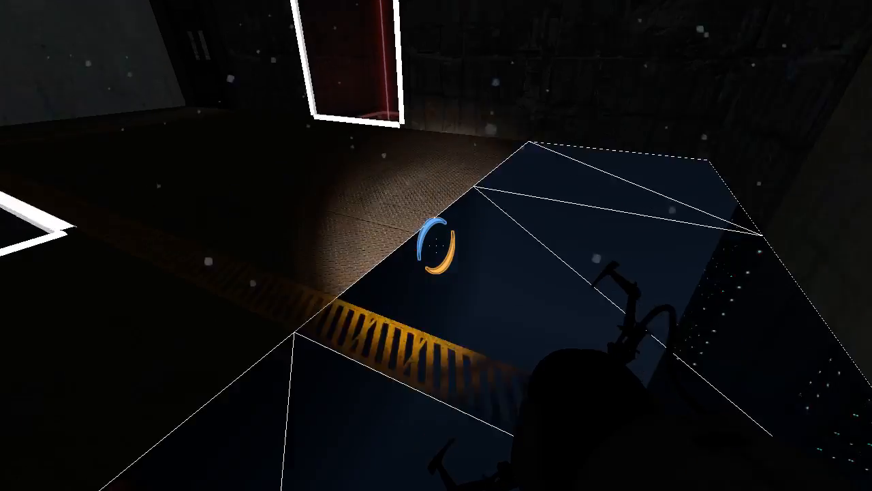
mouse_move(436, 245)
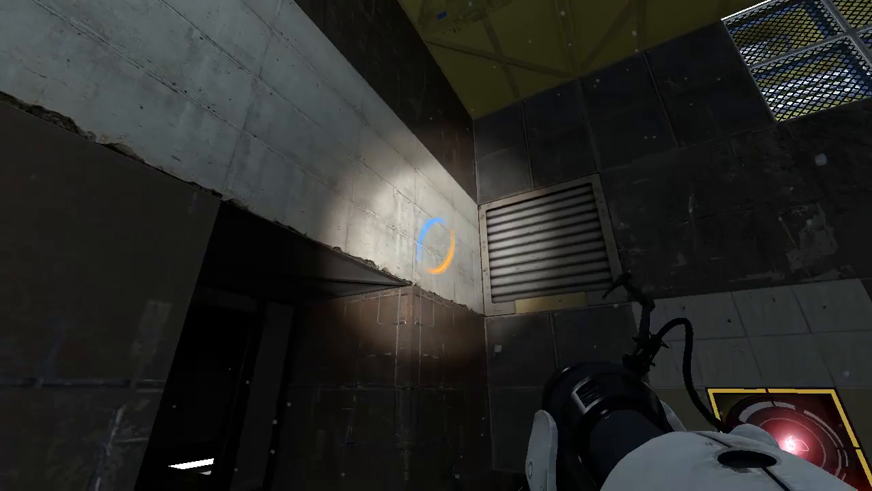
Place both portals on the wall ahead and pass through into the next dark area
right_click(436, 245)
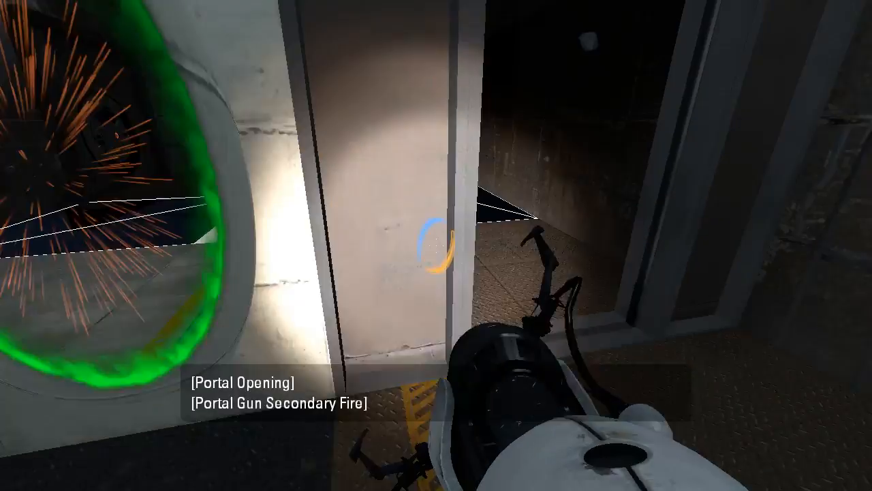
left_click(437, 246)
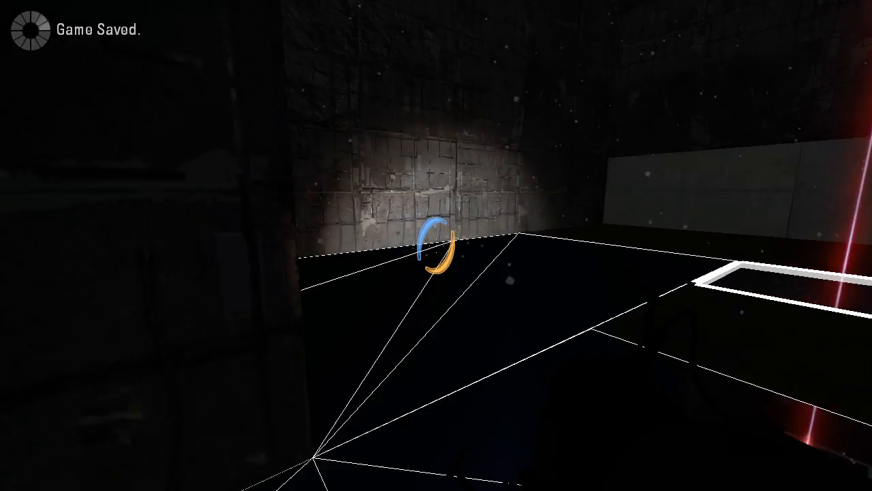
mouse_move(437, 245)
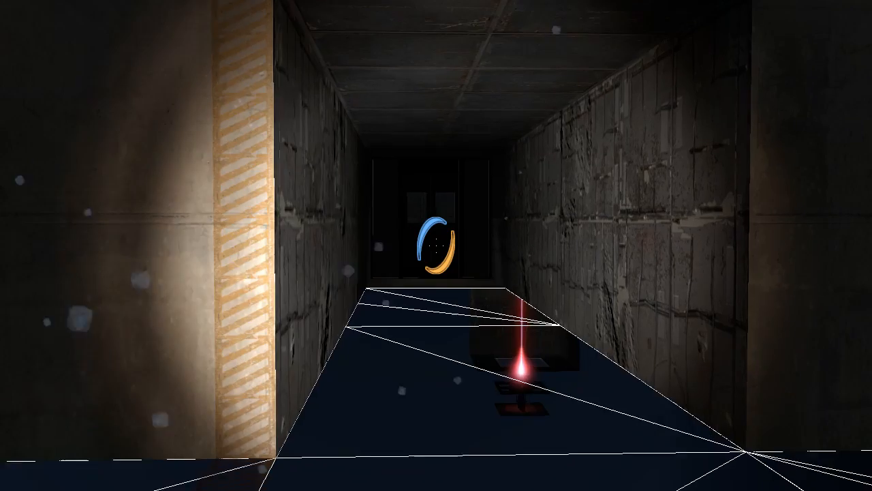
mouse_move(436, 245)
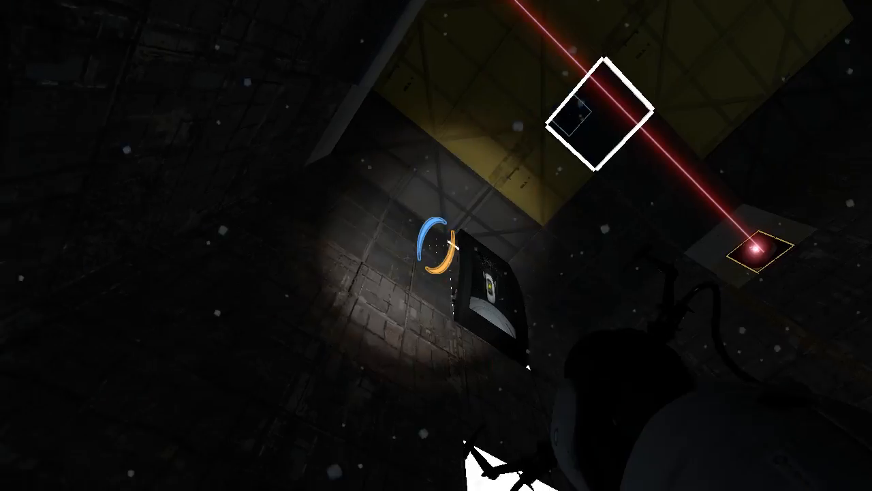
mouse_move(437, 245)
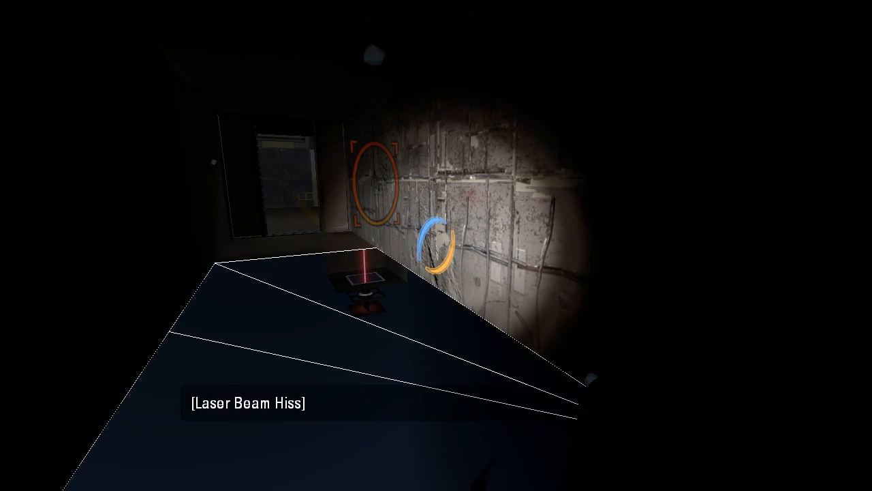
mouse_move(436, 246)
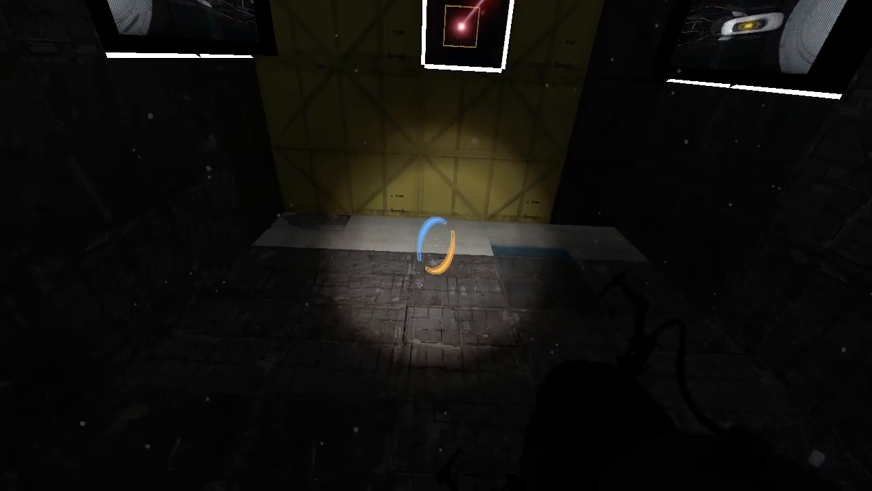
Place portals below the yellow wall to route the red laser up into the receiver
left_click(437, 245)
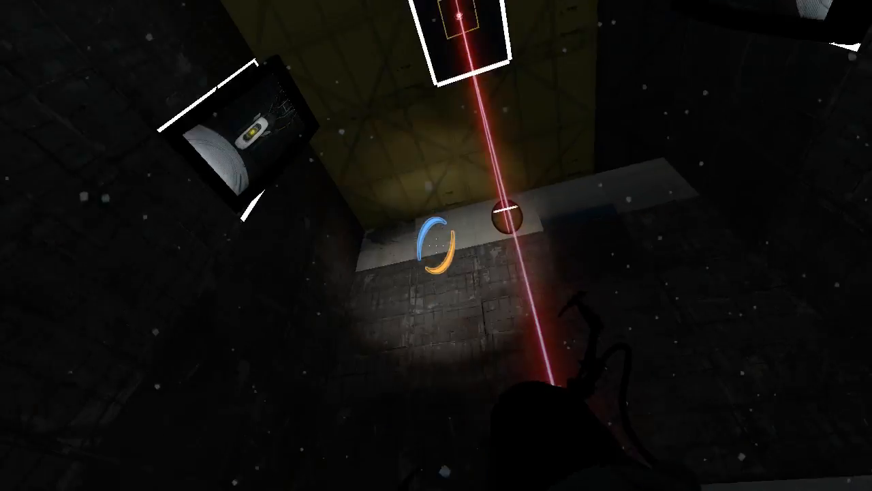
left_click(436, 246)
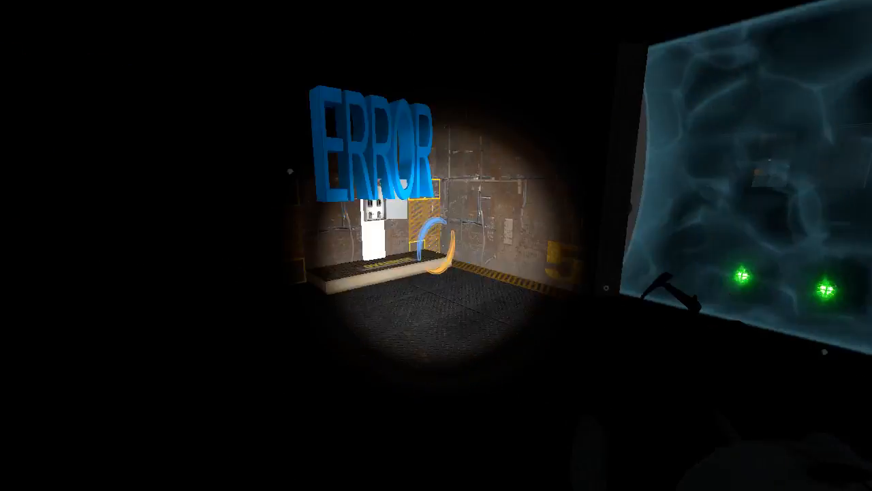
mouse_move(436, 246)
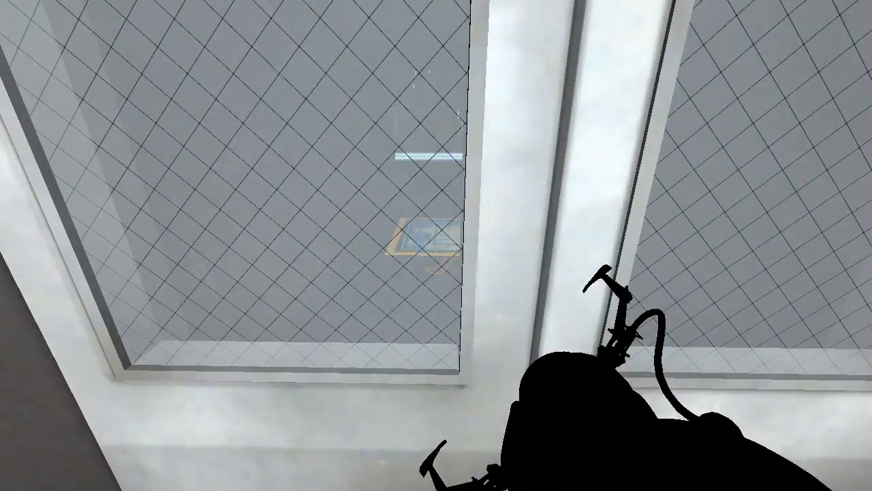
mouse_move(436, 245)
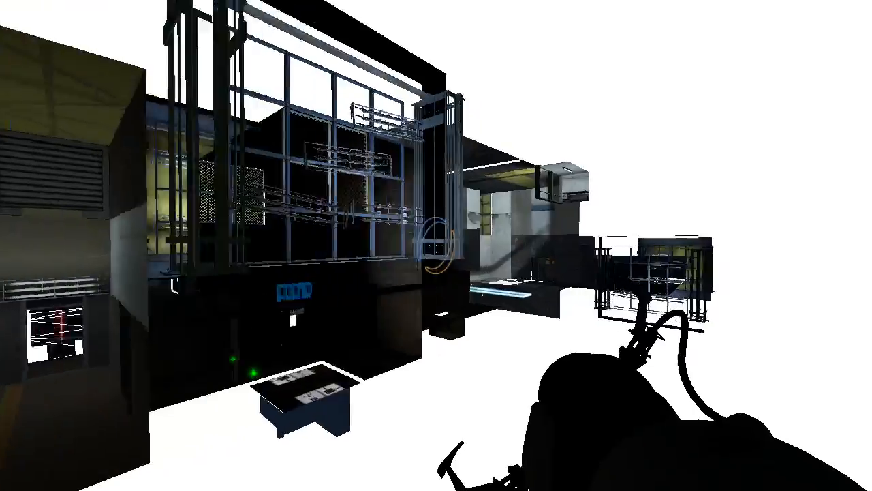
mouse_move(436, 245)
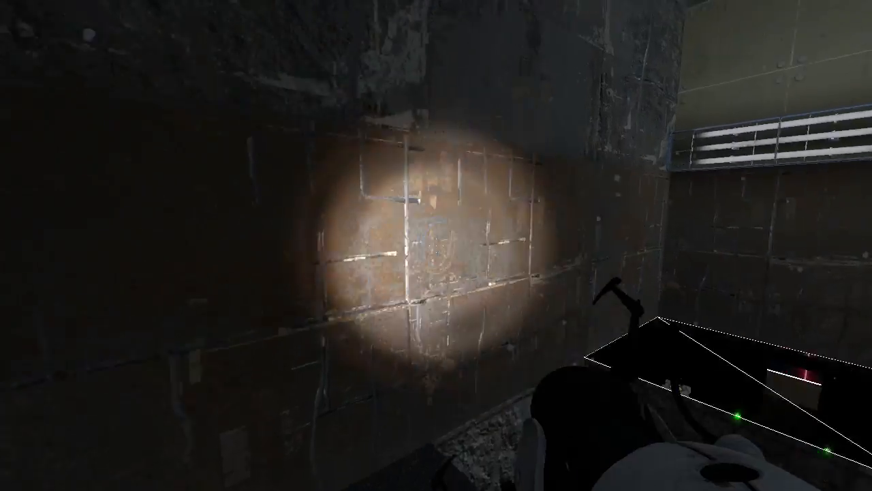
mouse_move(436, 246)
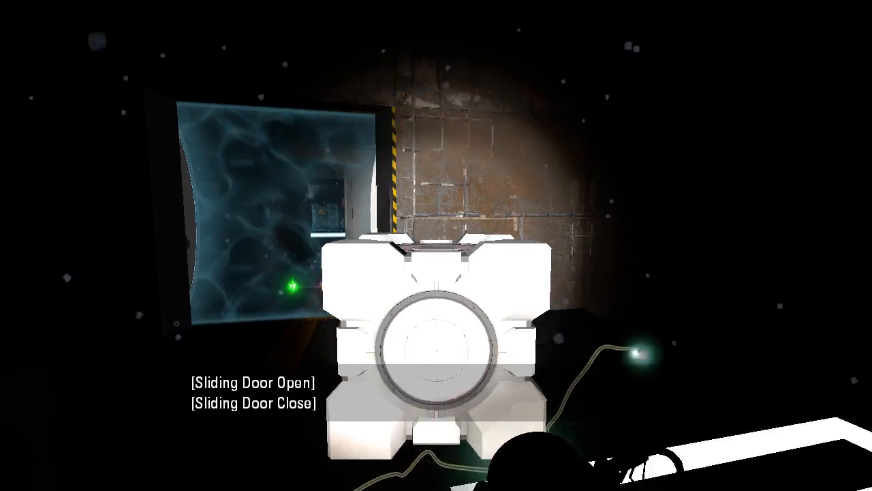
mouse_move(436, 245)
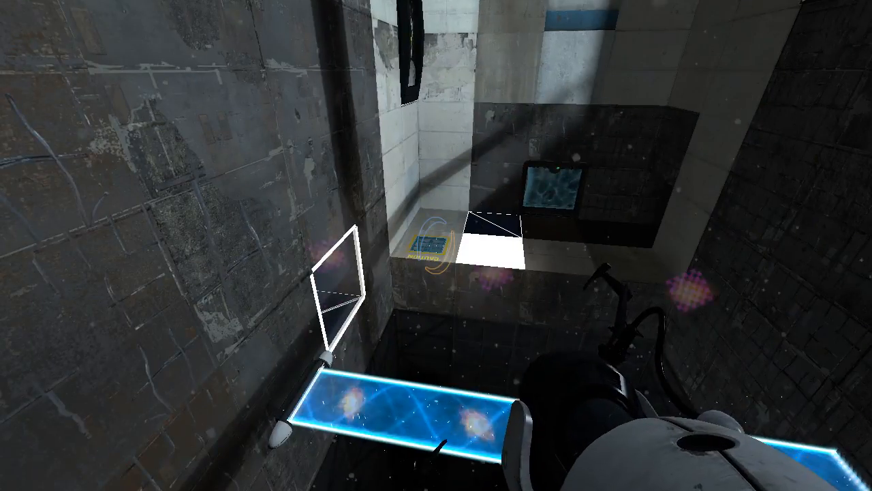
mouse_move(436, 245)
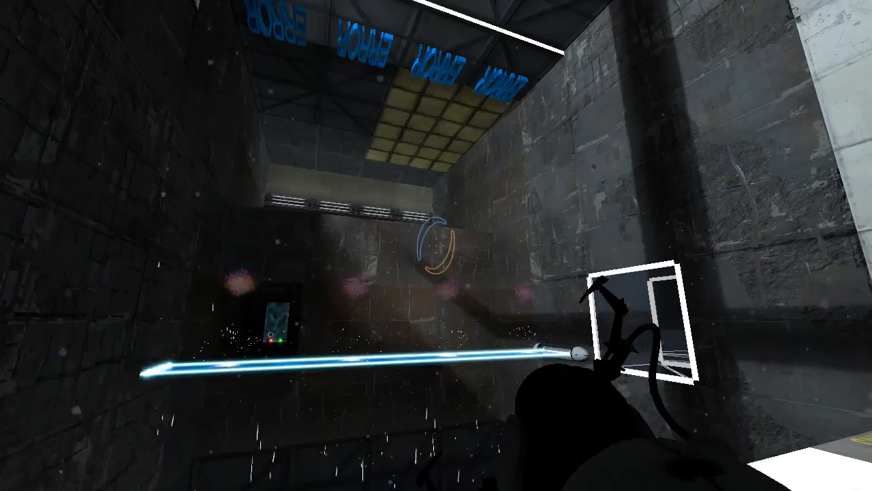
mouse_move(436, 246)
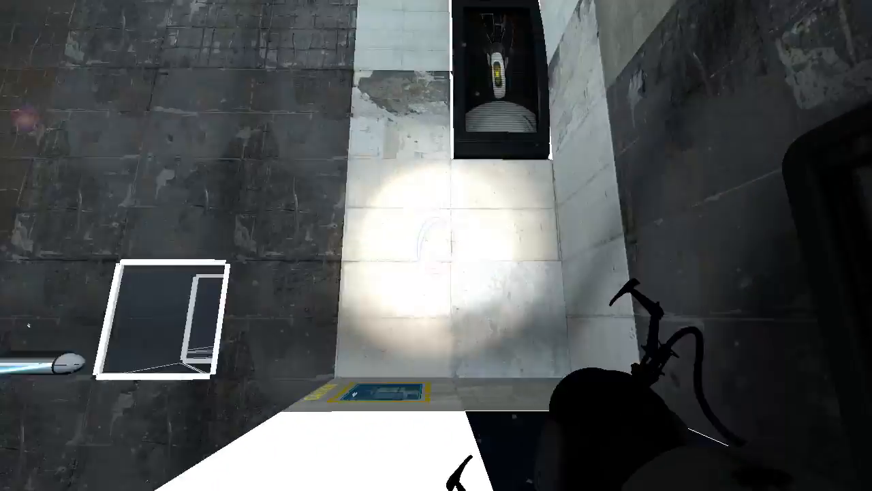
mouse_move(436, 245)
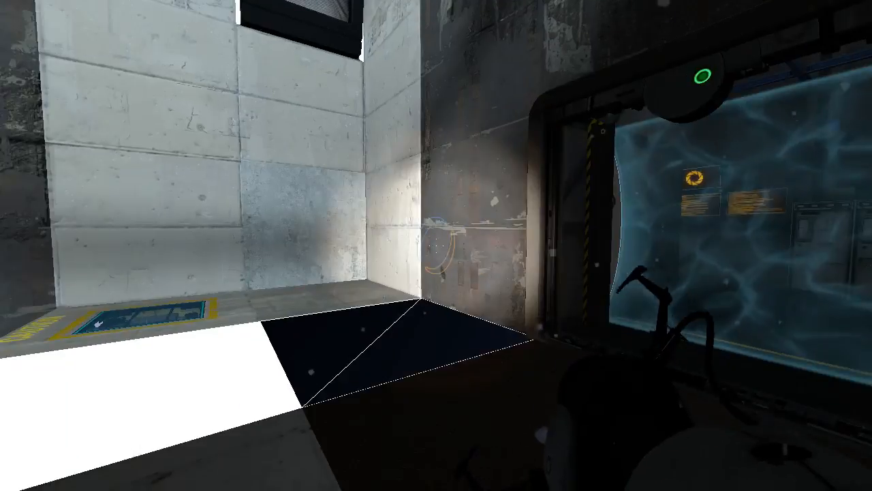